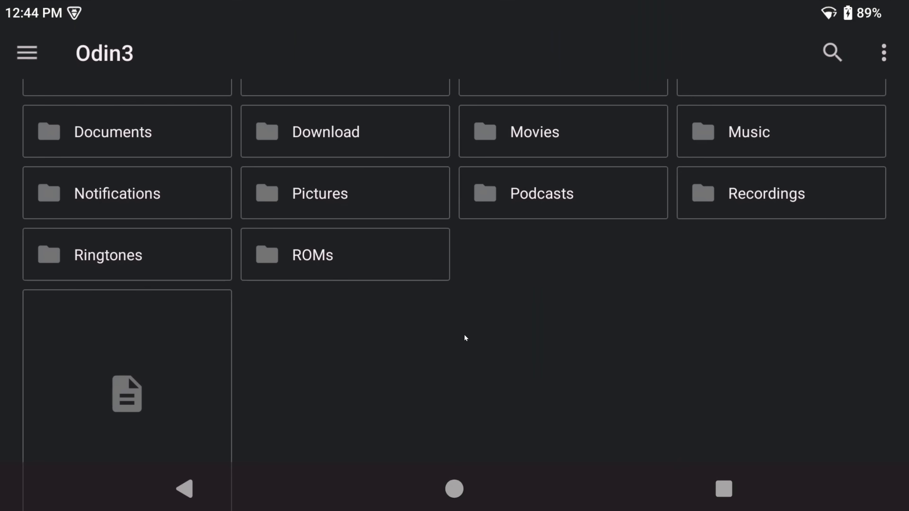
mouse_move(366, 320)
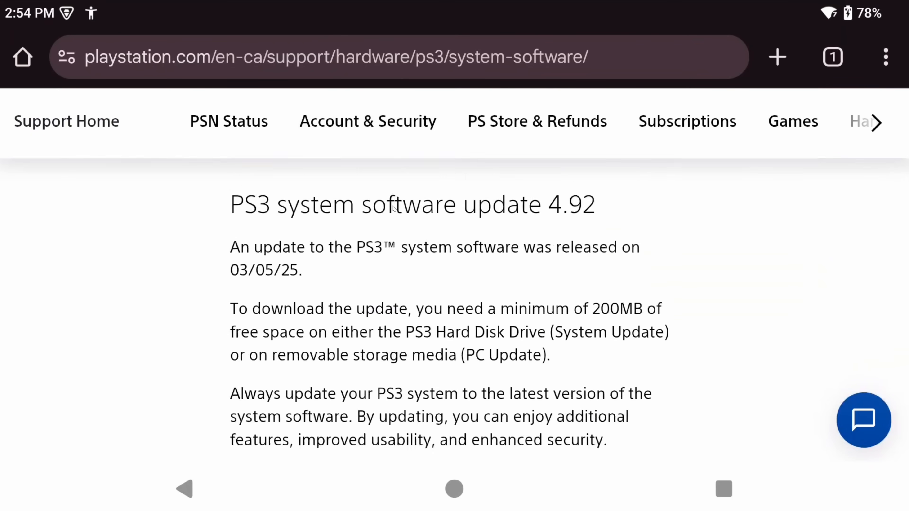
Keep the downloaded PS3 update file despite Chrome's security warning and dismiss the extra tab
scroll(down, 3)
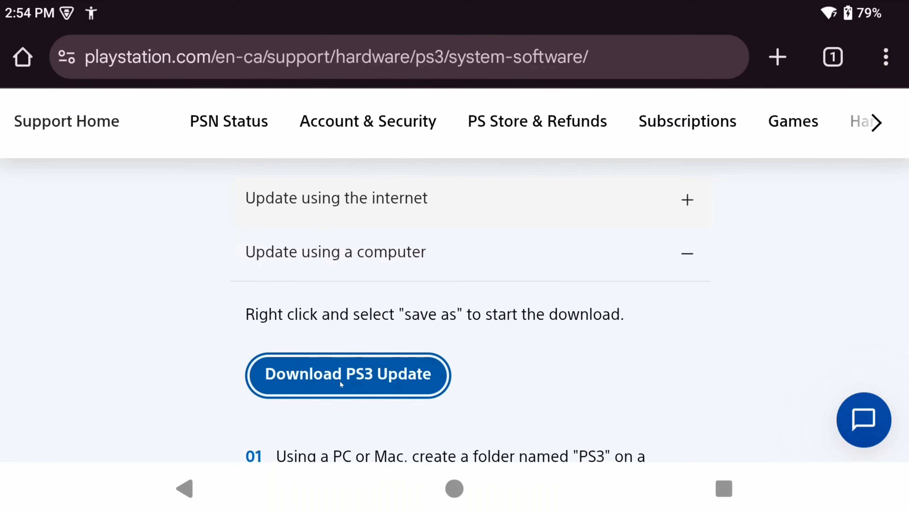
mouse_move(360, 377)
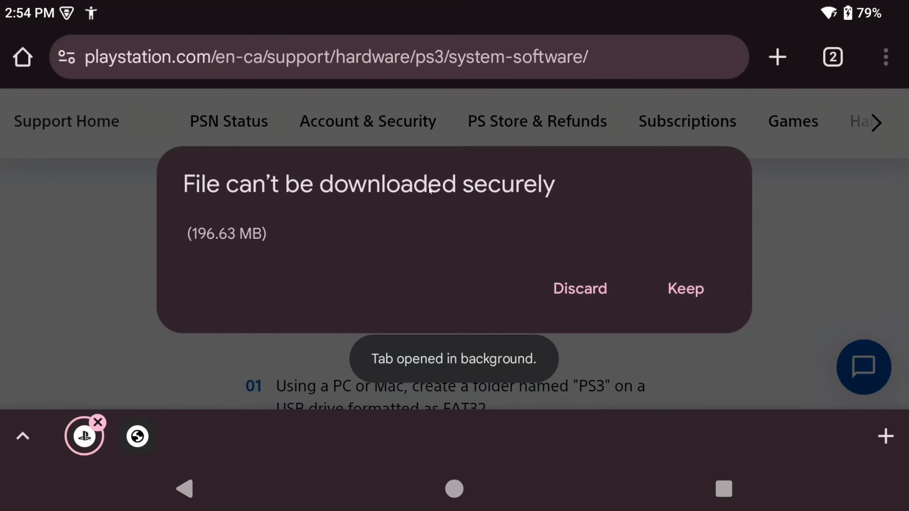
click(579, 288)
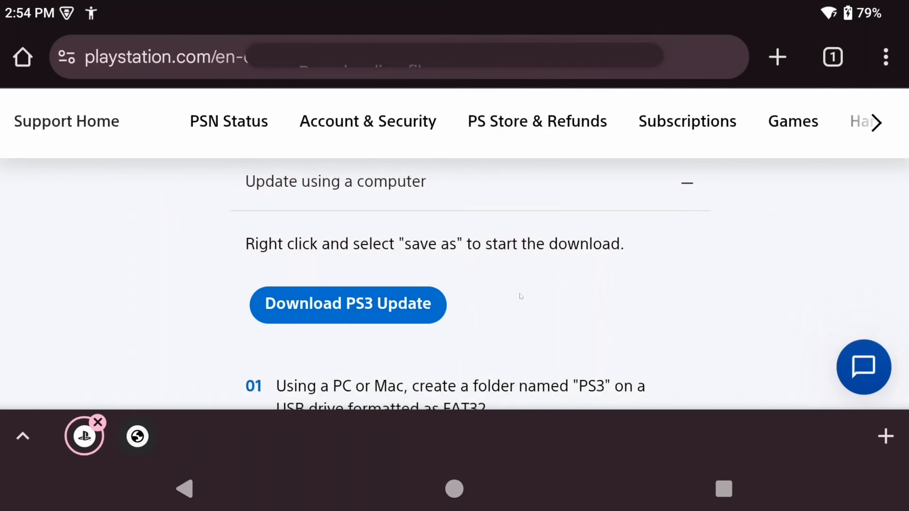
click(347, 304)
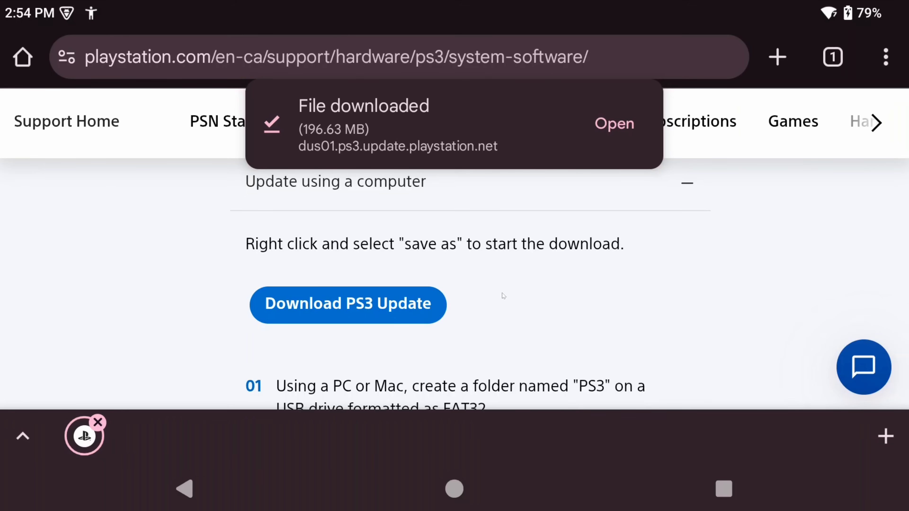
mouse_move(460, 481)
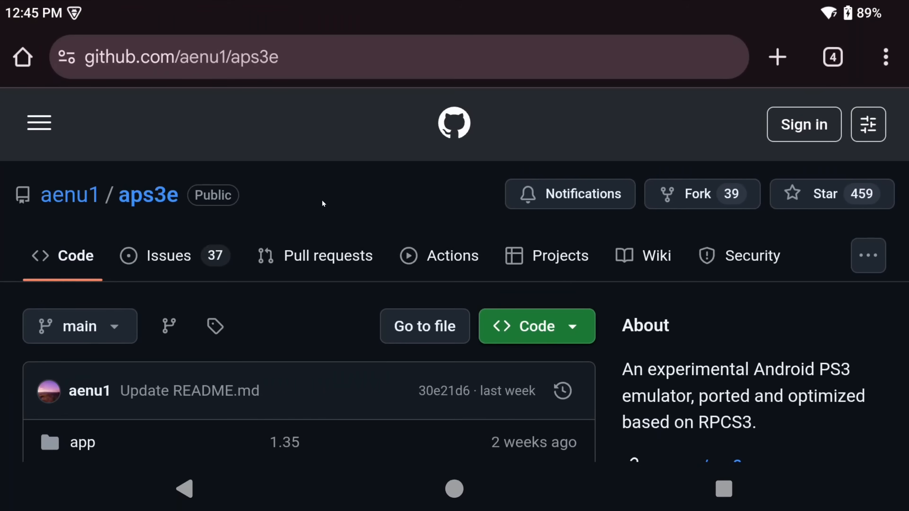
Reach the aps3e 1.35 Latest release from the aenu1/aps3e repository's Releases section
scroll(down, 3)
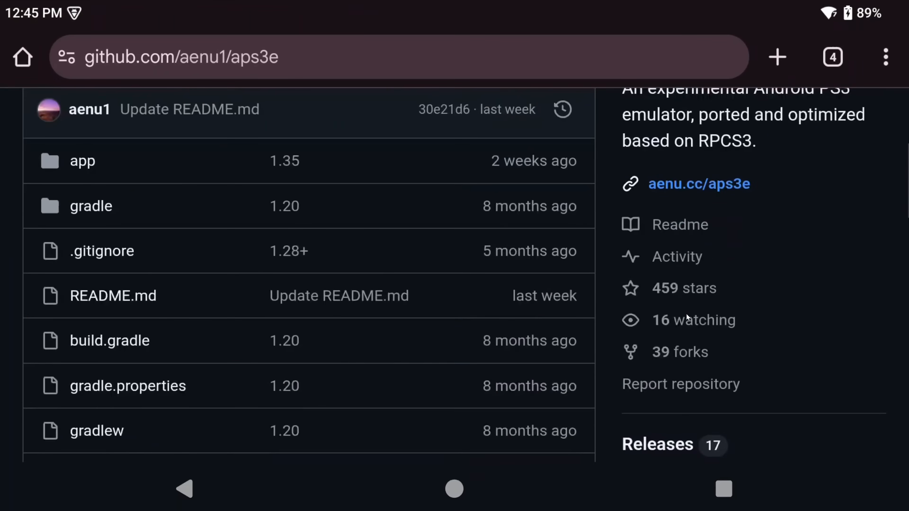
scroll(down, 3)
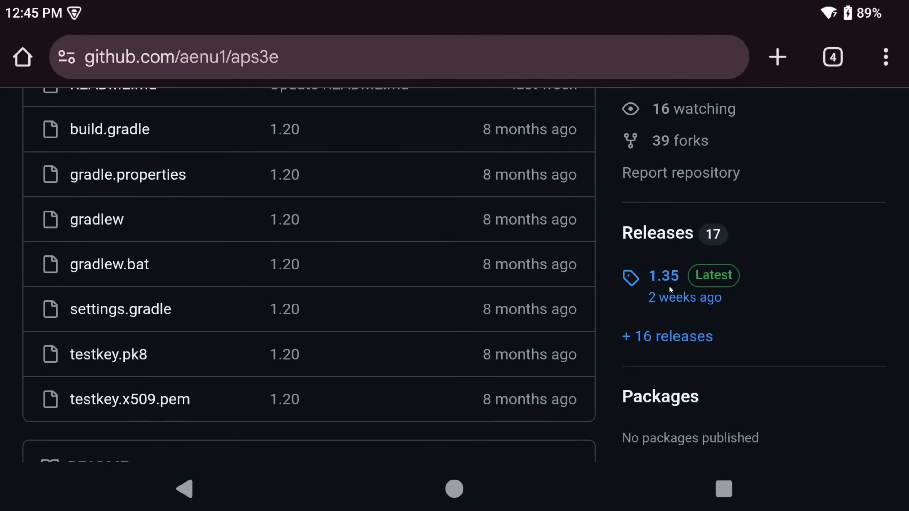
click(659, 275)
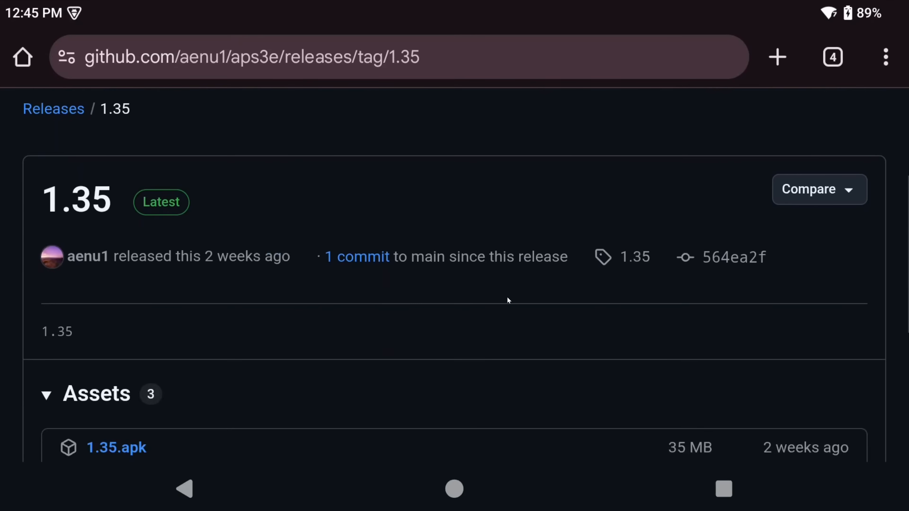
scroll(down, 3)
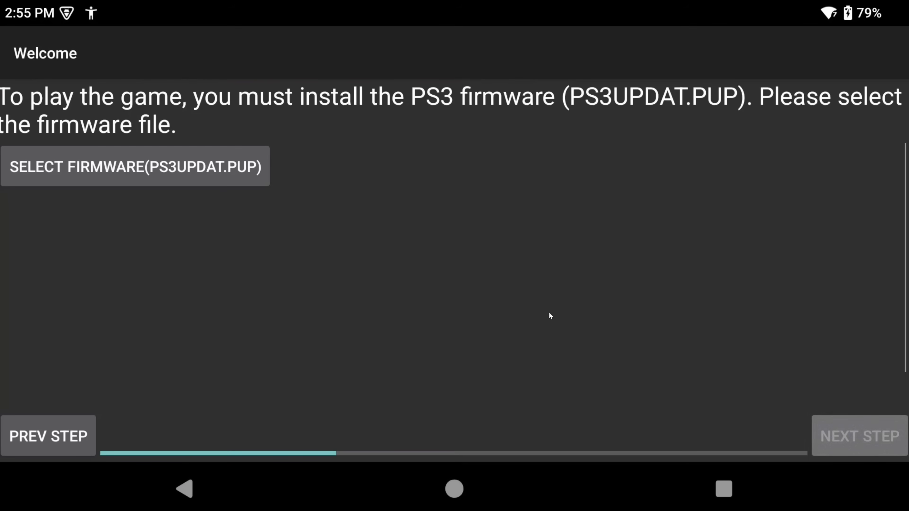
mouse_move(525, 300)
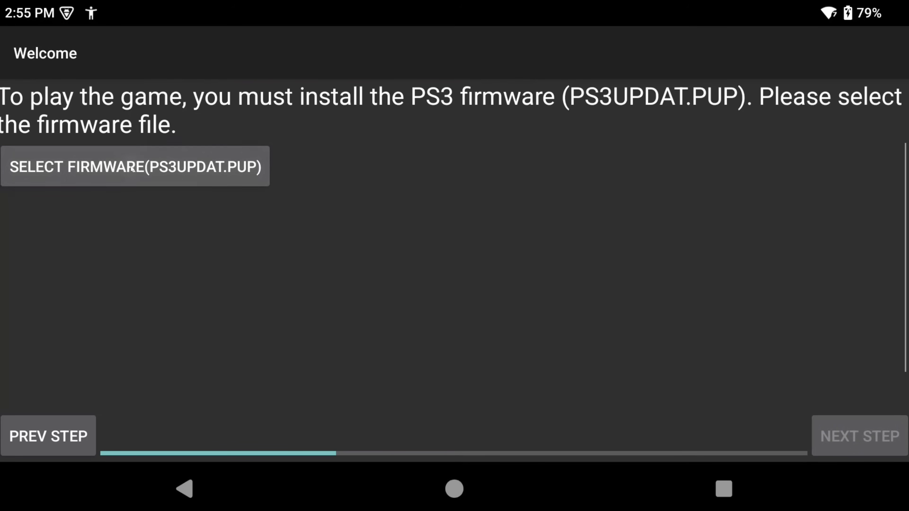
Install the PS3UPDAT.PUP firmware and continue to the ISO directory step
click(135, 167)
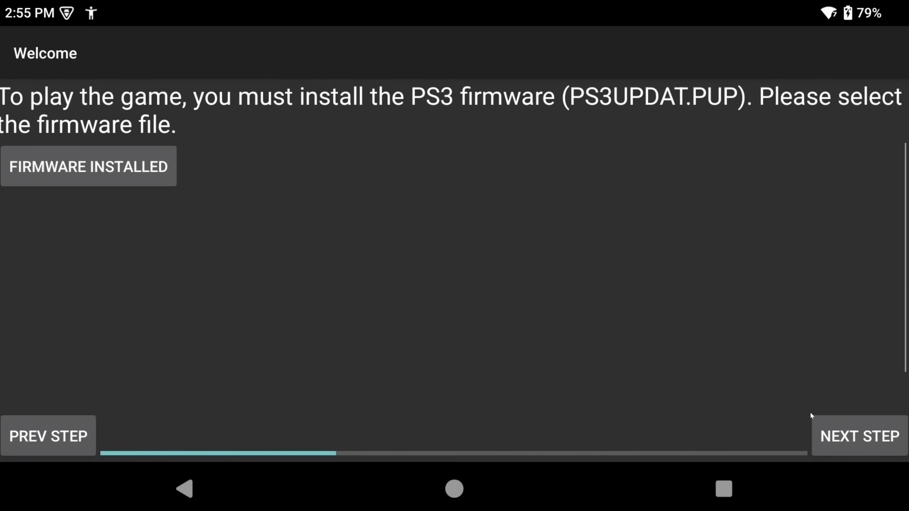
click(860, 436)
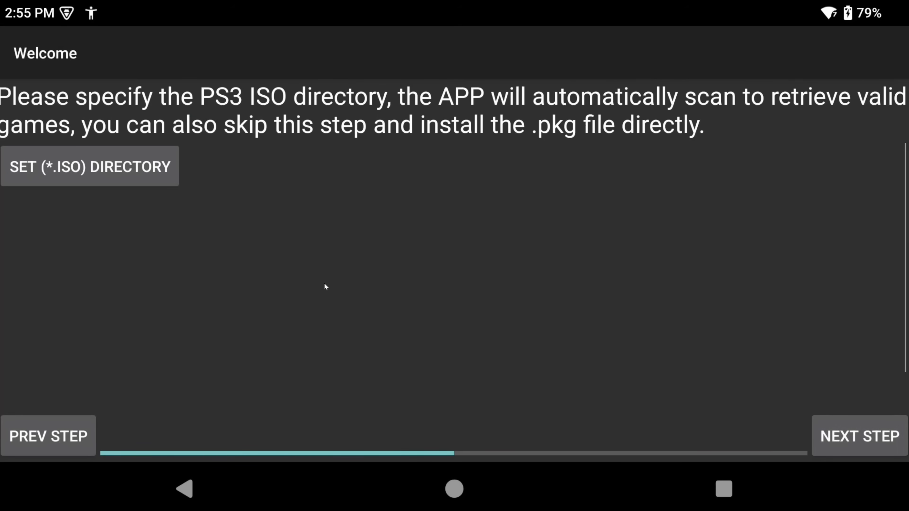
mouse_move(330, 282)
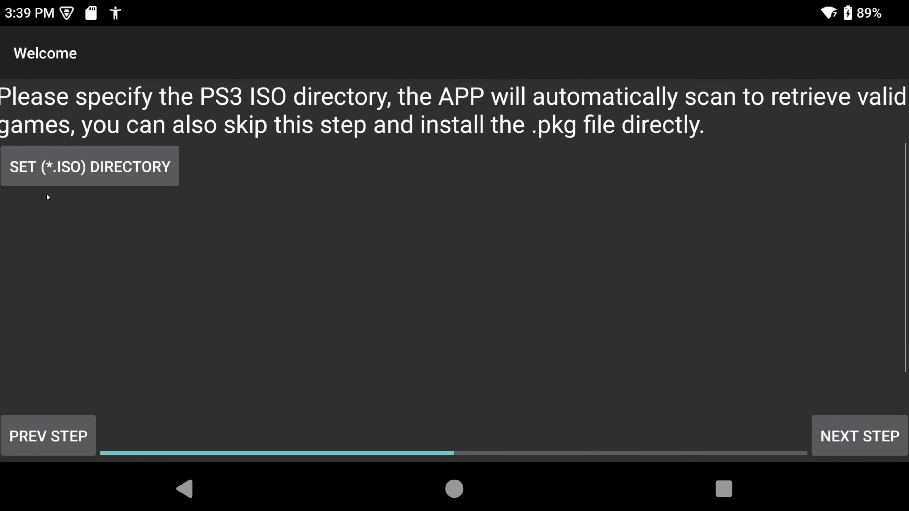
Pick the ps3 games folder as the ISO directory and allow access to it
click(90, 167)
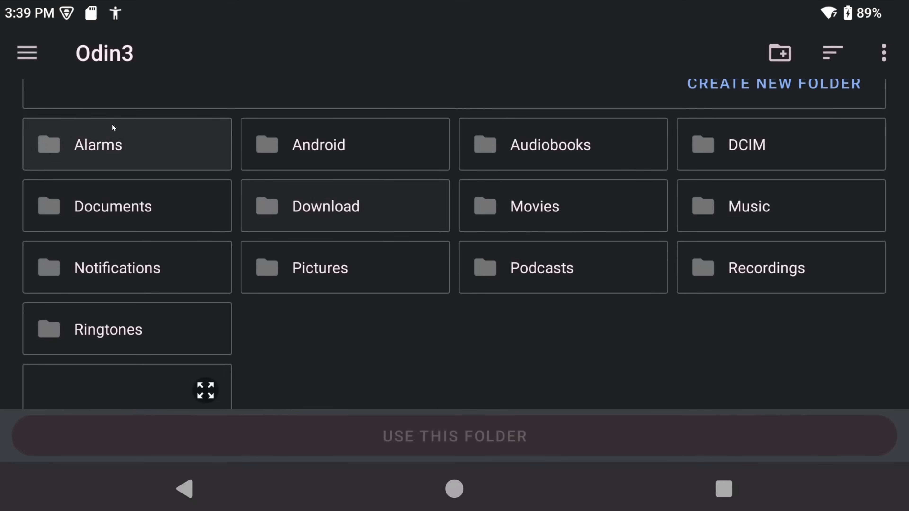
click(26, 52)
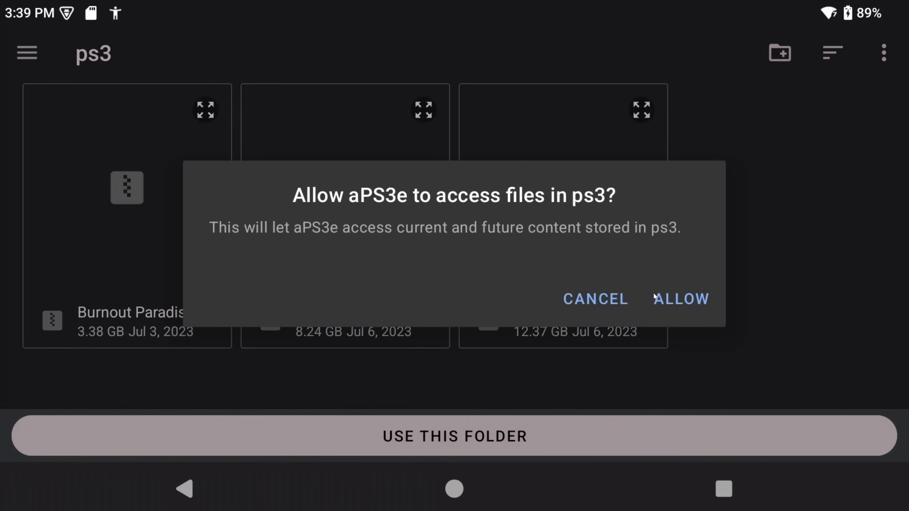
click(681, 299)
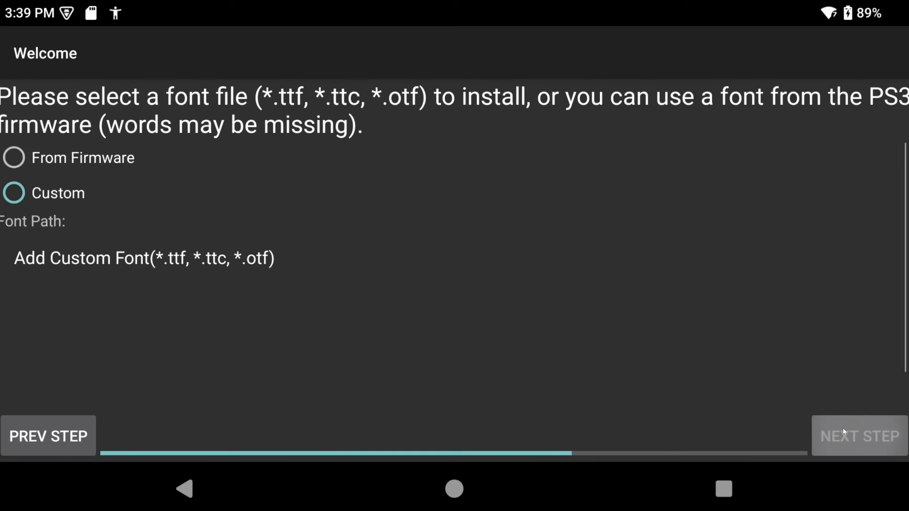
Switch the font choice from custom to From Firmware and continue to the GPU driver step
click(14, 193)
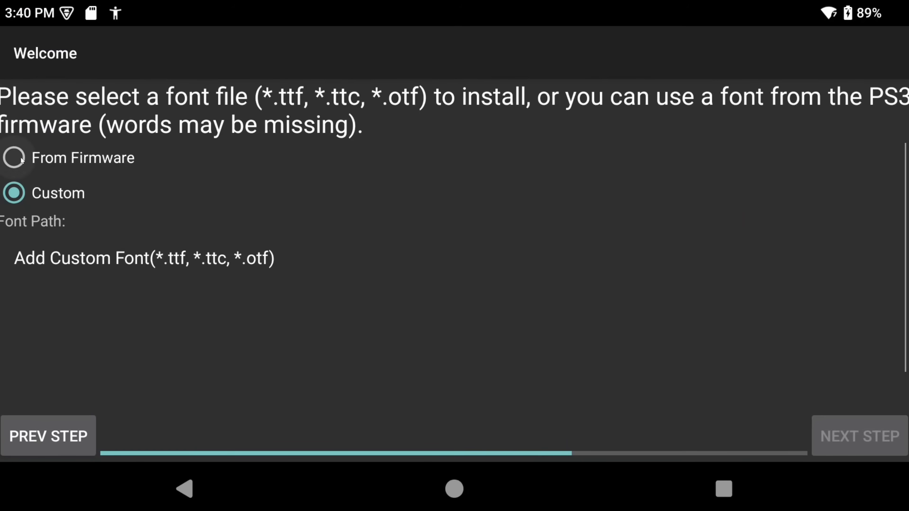
click(14, 158)
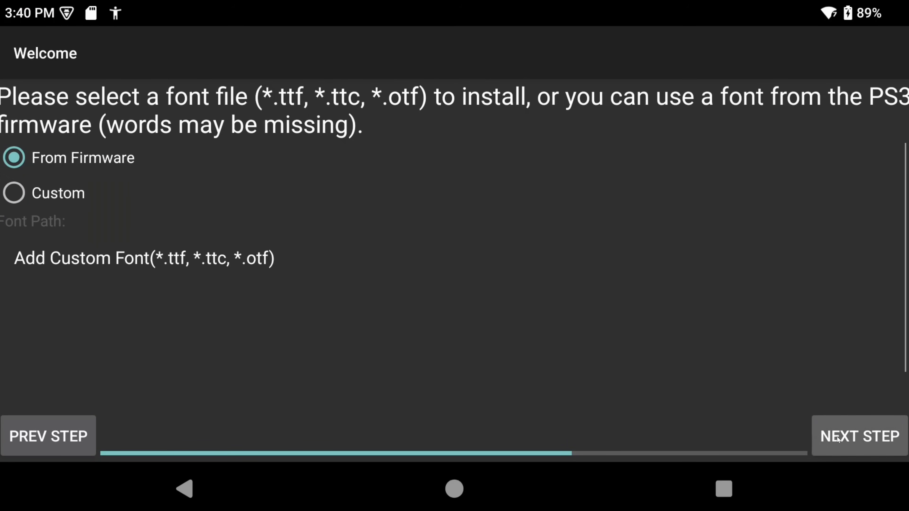
click(860, 436)
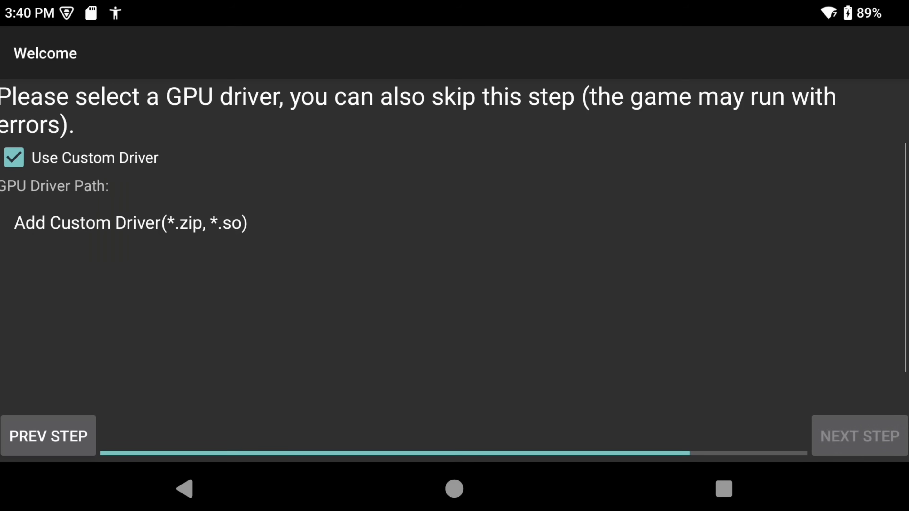
mouse_move(236, 175)
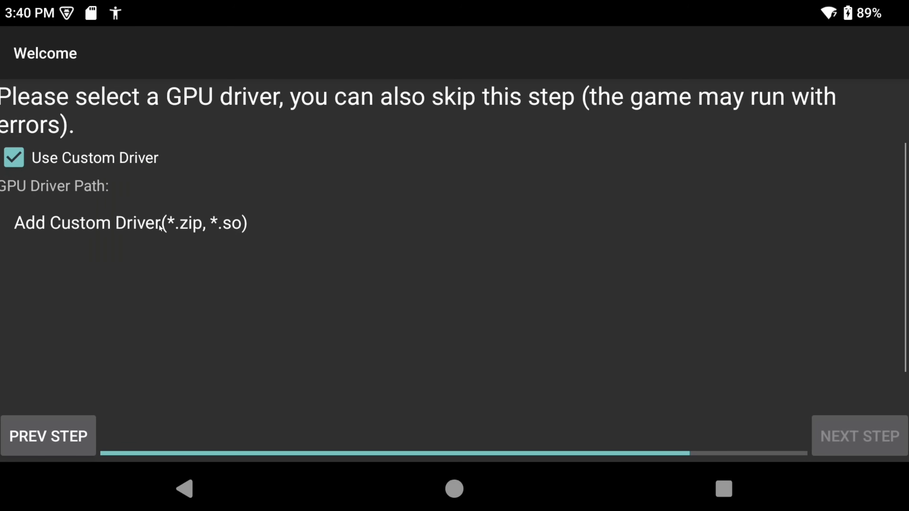
mouse_move(695, 386)
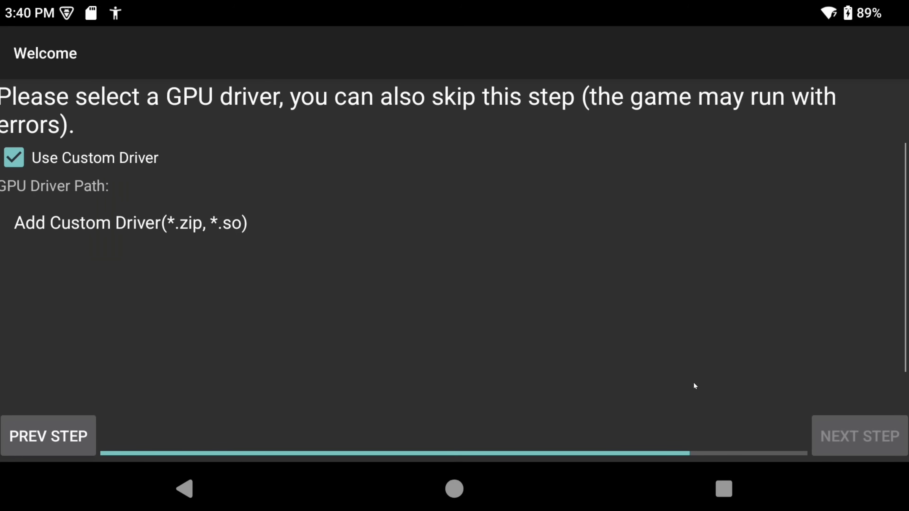
mouse_move(850, 429)
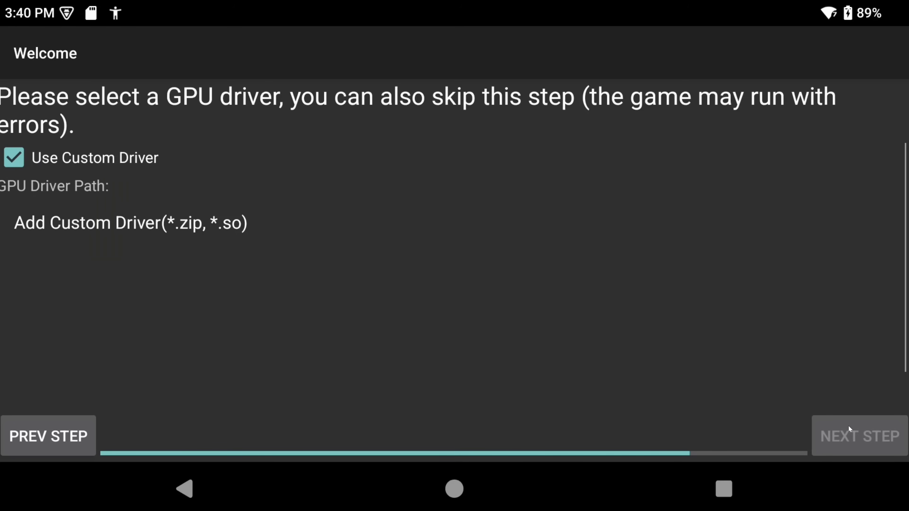
mouse_move(131, 168)
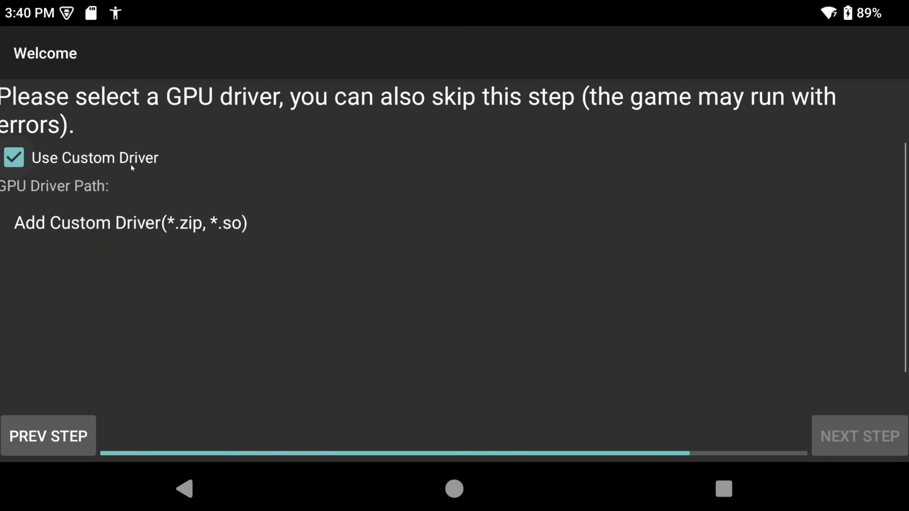
Leave Use Custom Driver unchecked and continue to the final setup page
click(13, 157)
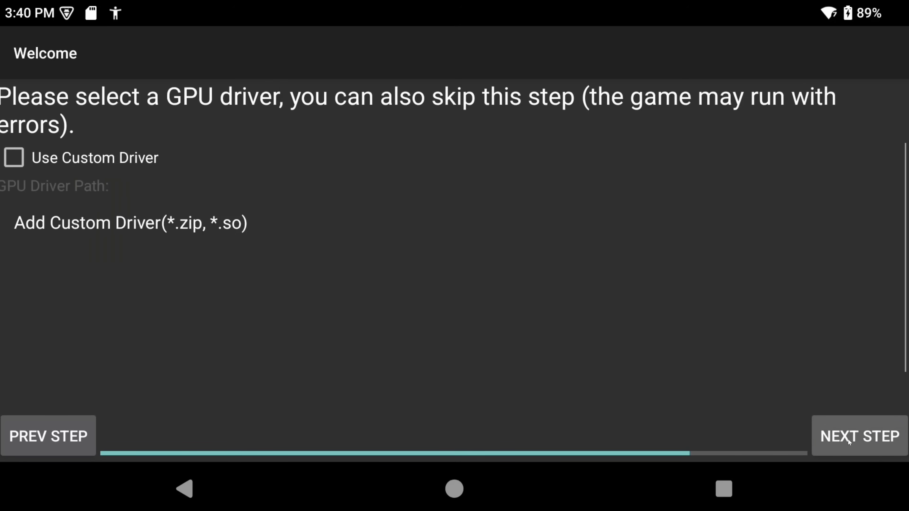
click(860, 436)
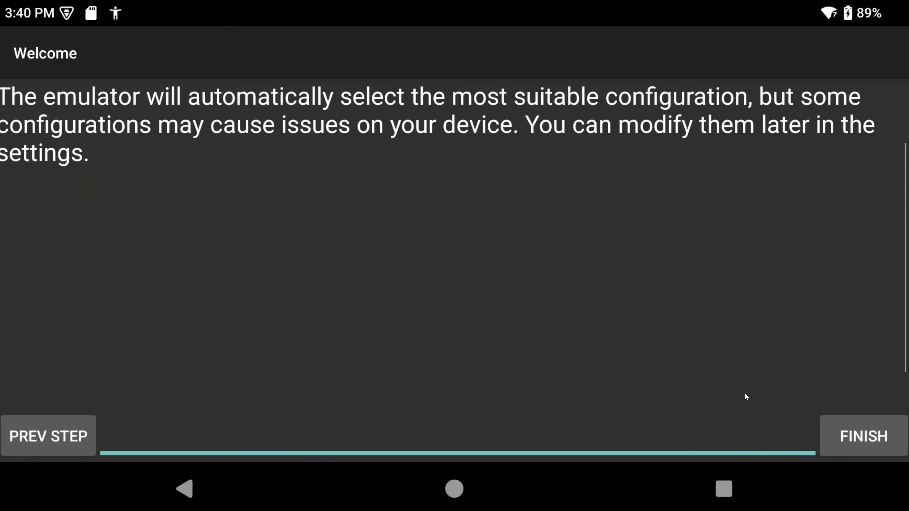
Finish the Welcome wizard so the Select Game list with the three titles appears
click(863, 436)
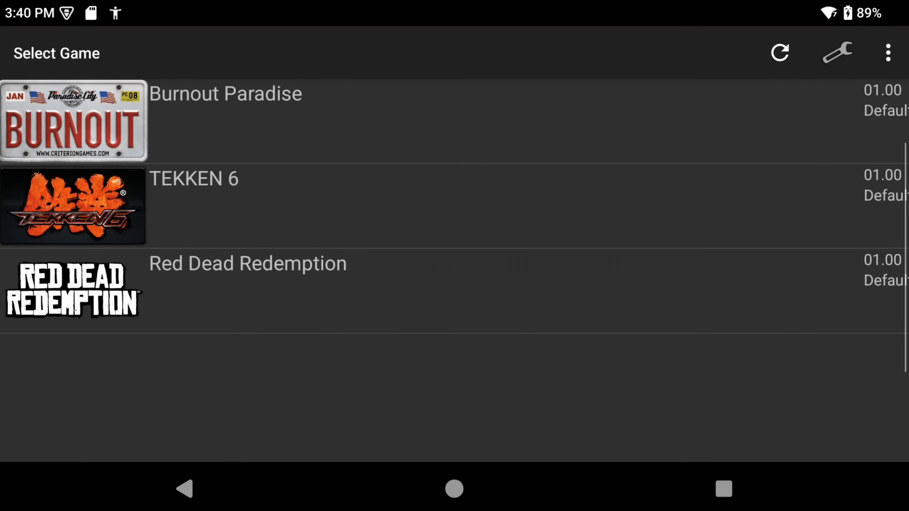
click(838, 52)
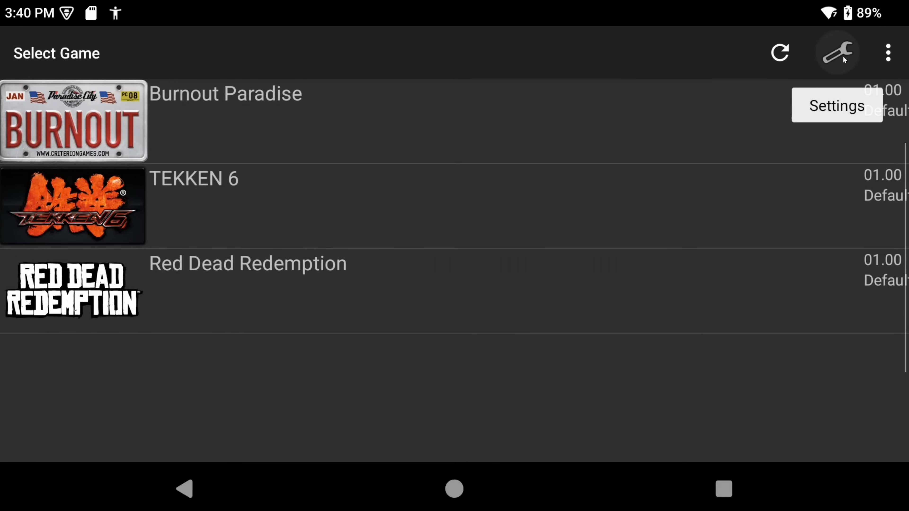
Mark Burnout Paradise with a Custom configuration via the wrench settings icon
click(888, 52)
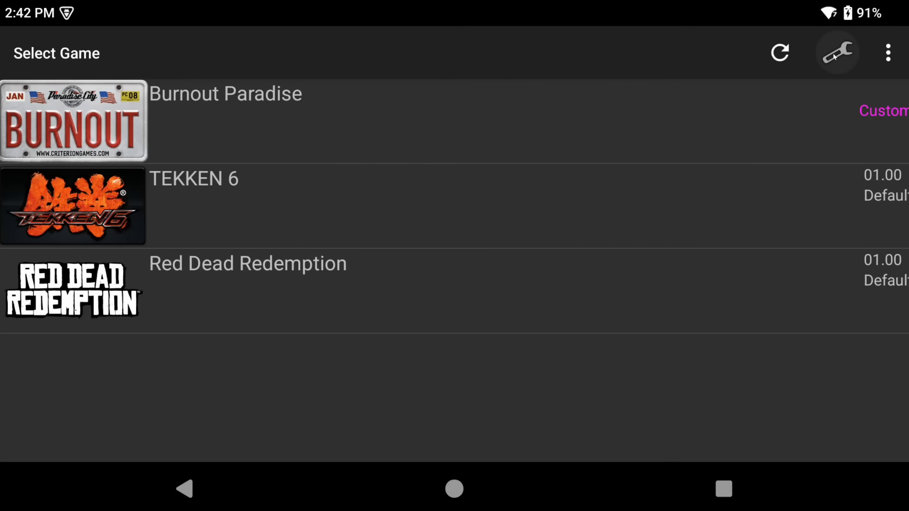
In Core settings set PPU Threads to 4 with the LLVM recompiler, then return to the settings list
click(837, 52)
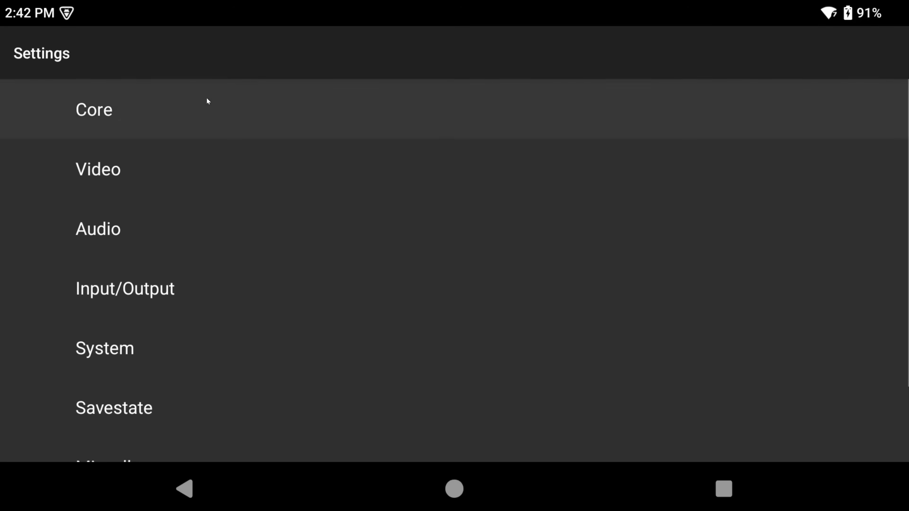
click(93, 109)
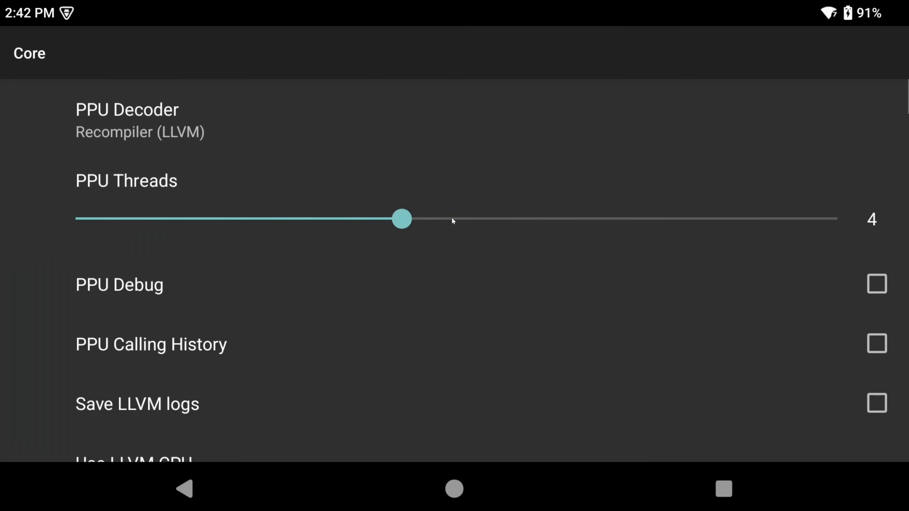
click(401, 220)
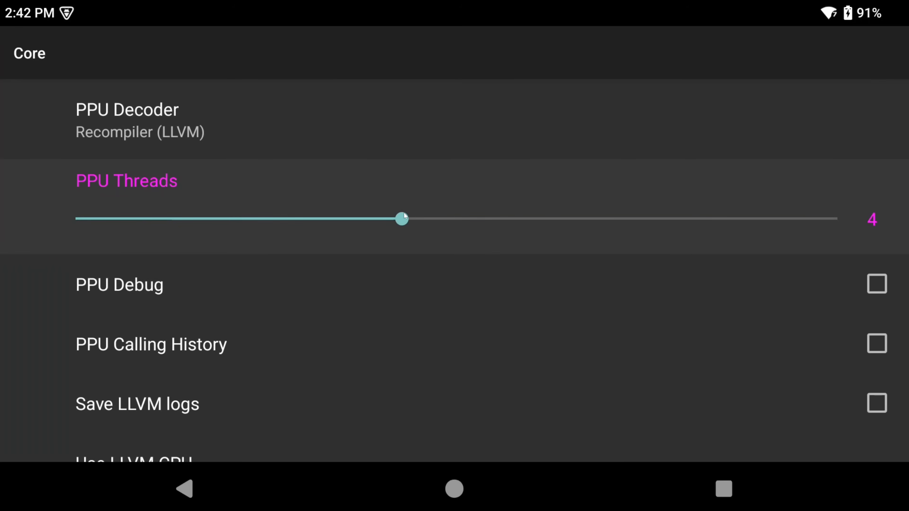
click(183, 489)
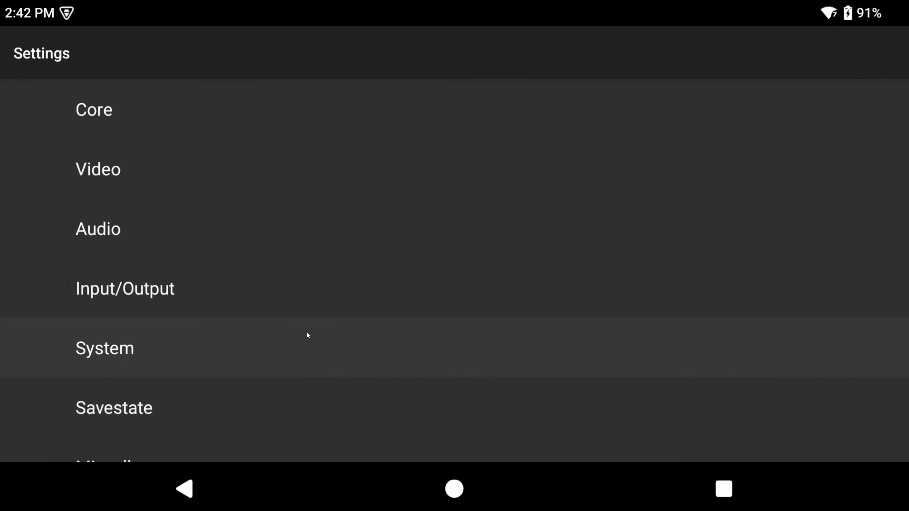
In Video settings set Frame limit to PS3 Native, keeping Vulkan at 1280x720, 16:9
click(98, 168)
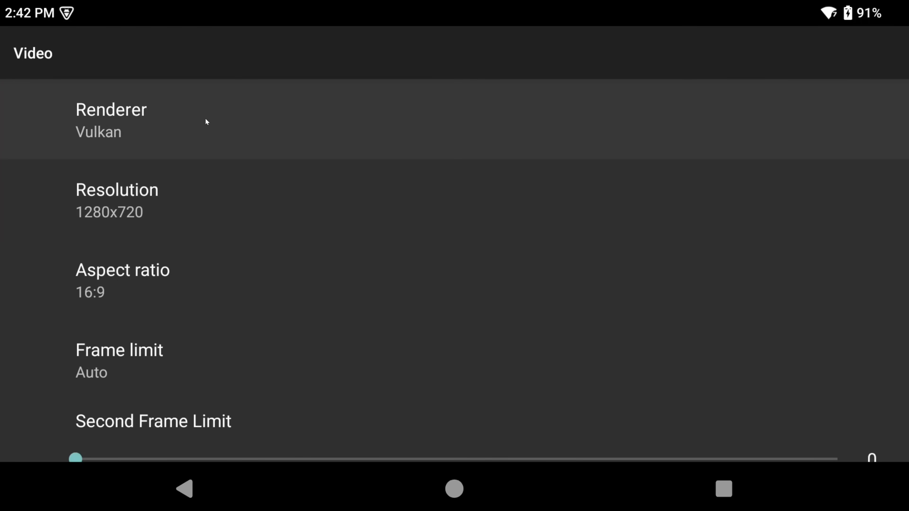
scroll(down, 3)
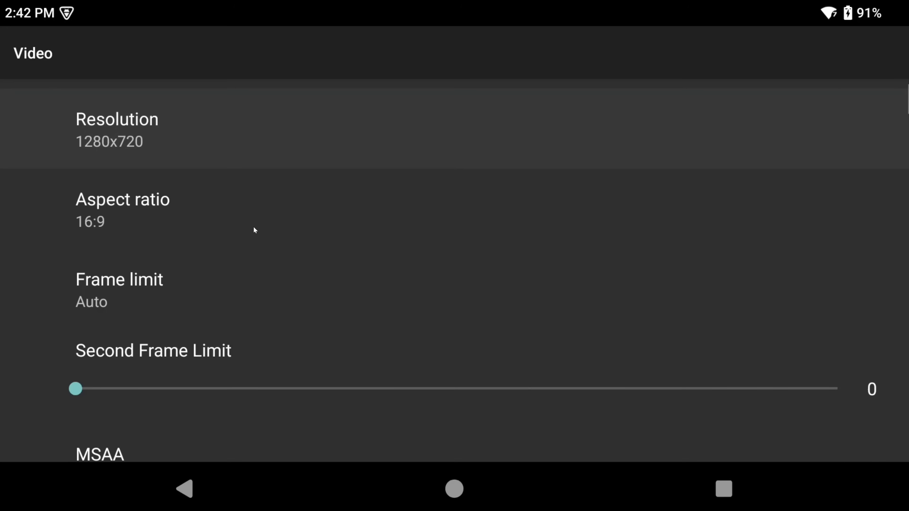
mouse_move(218, 235)
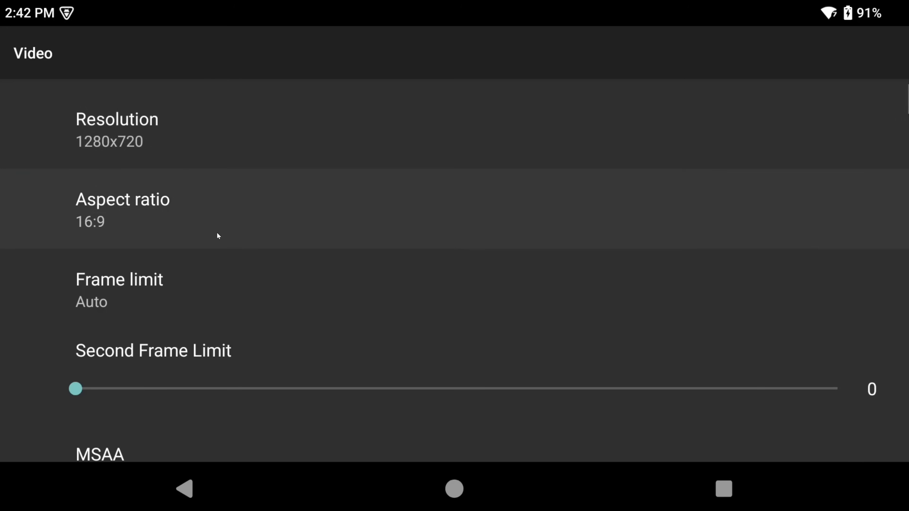
click(119, 290)
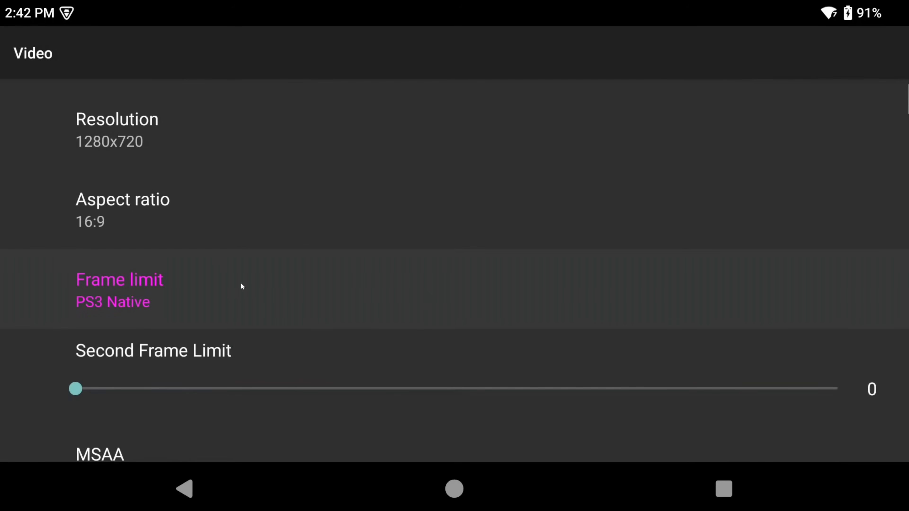
mouse_move(265, 286)
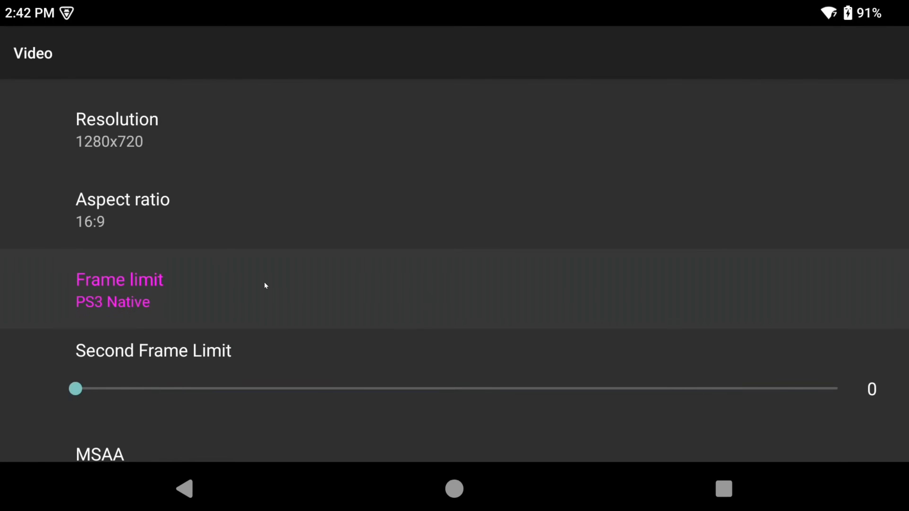
scroll(down, 3)
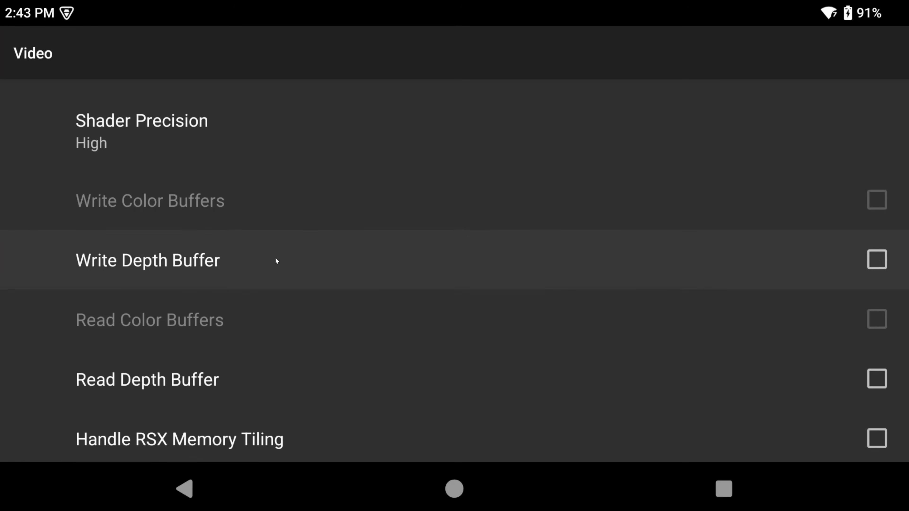
Enable Write Depth Buffer, then scroll down through the Video settings toward VSync
click(876, 260)
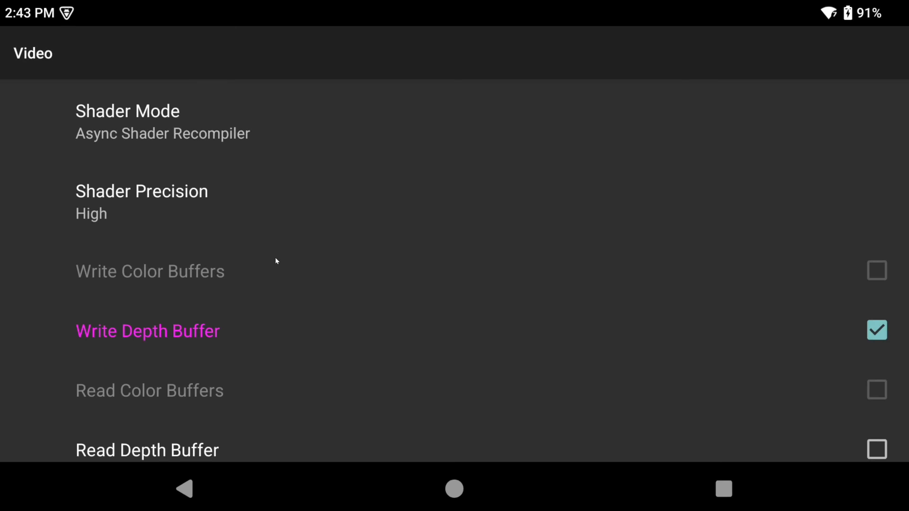
scroll(down, 3)
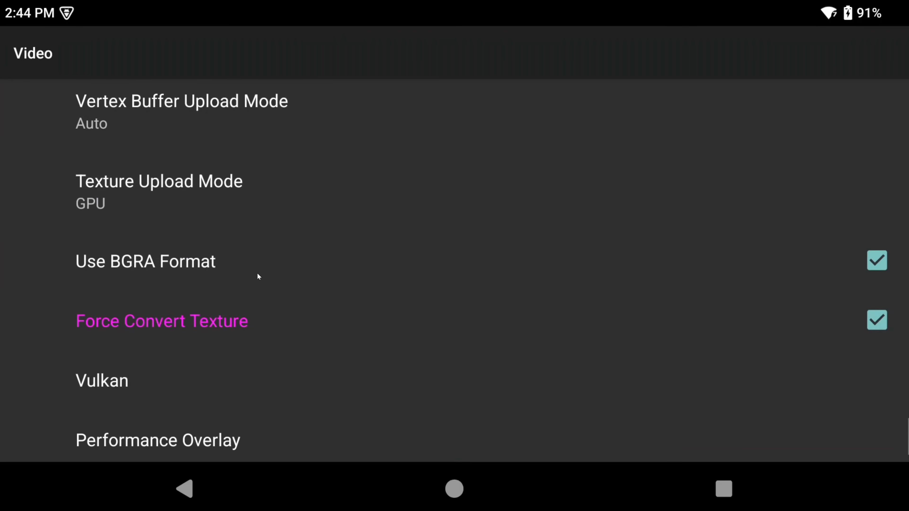
scroll(down, 3)
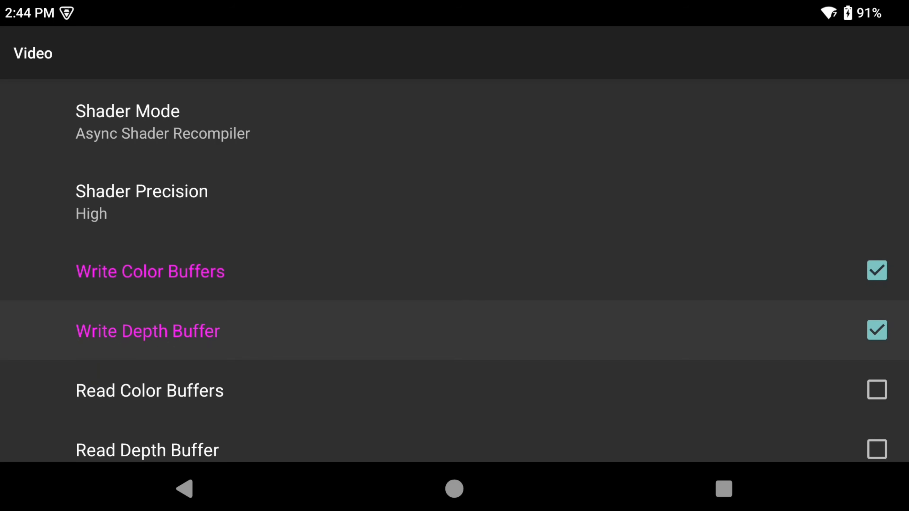
scroll(down, 3)
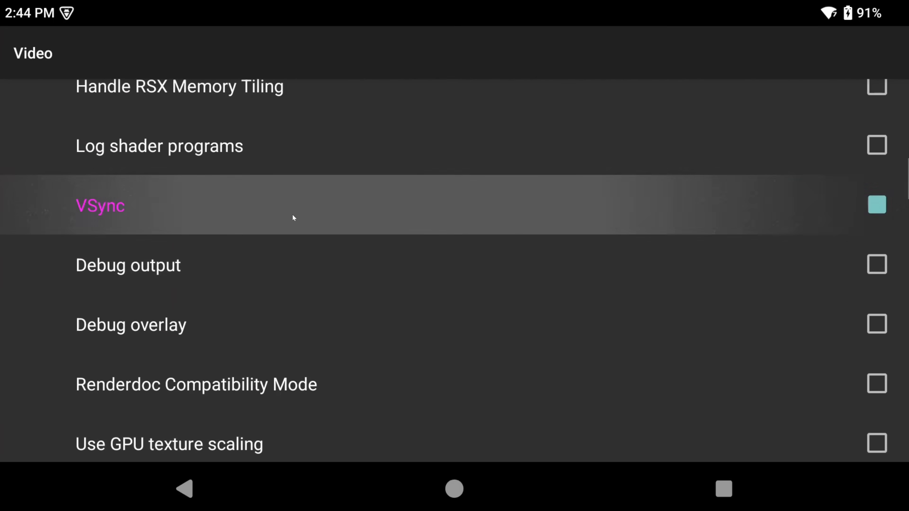
scroll(down, 3)
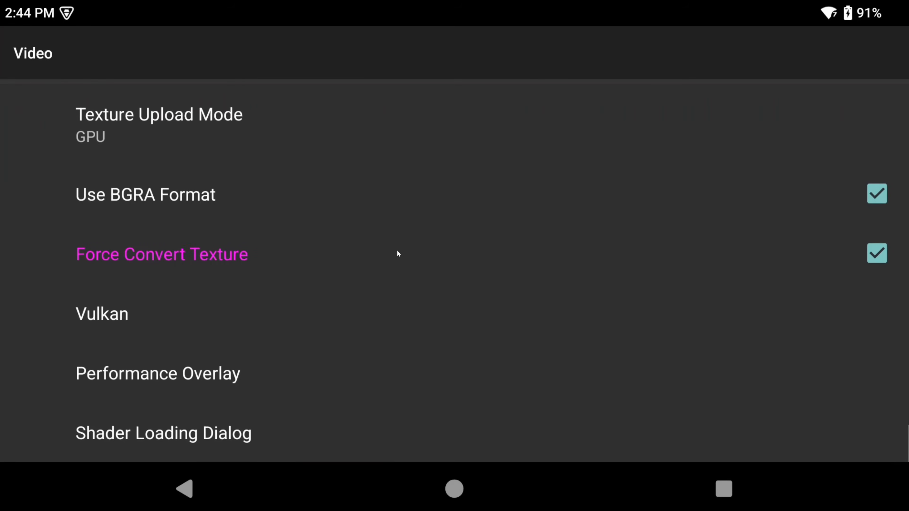
Enable the Performance Overlay with its framerate and frametime graphs
click(157, 373)
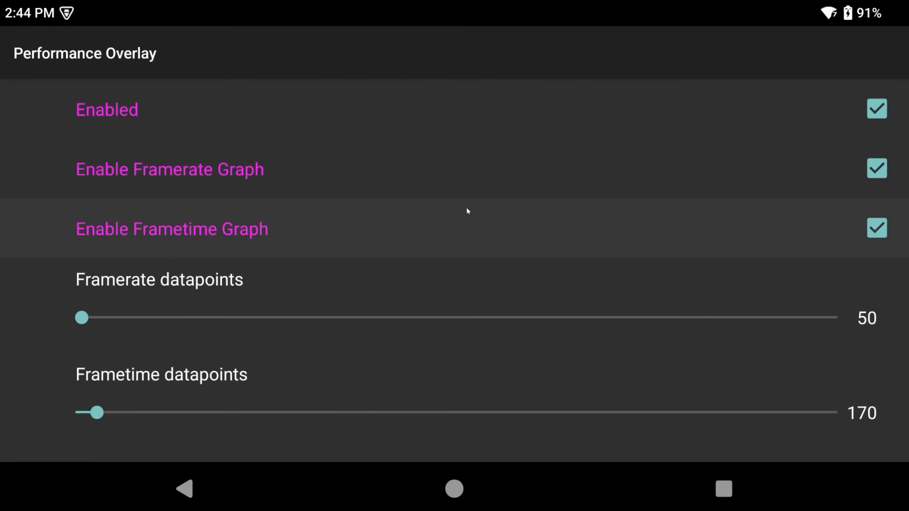
click(183, 488)
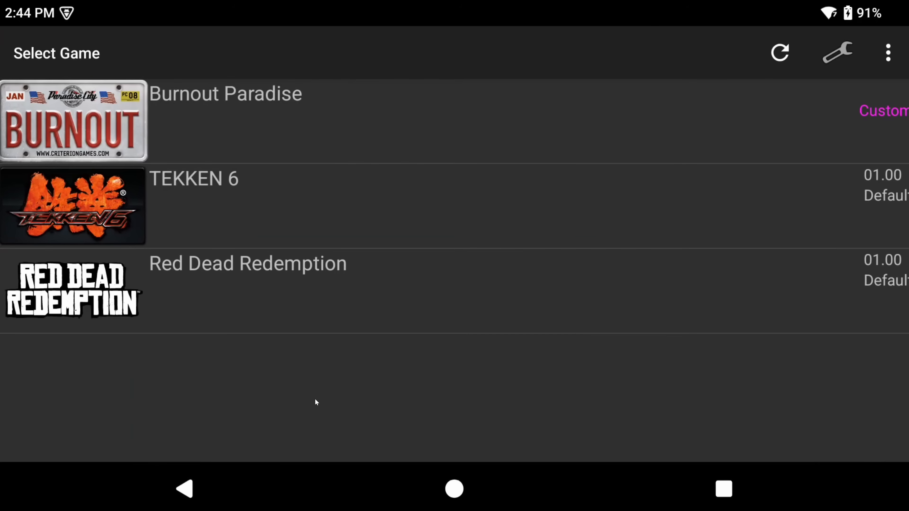
Boot a game from the Select Game screen with the overlay showing, then quit it
click(454, 489)
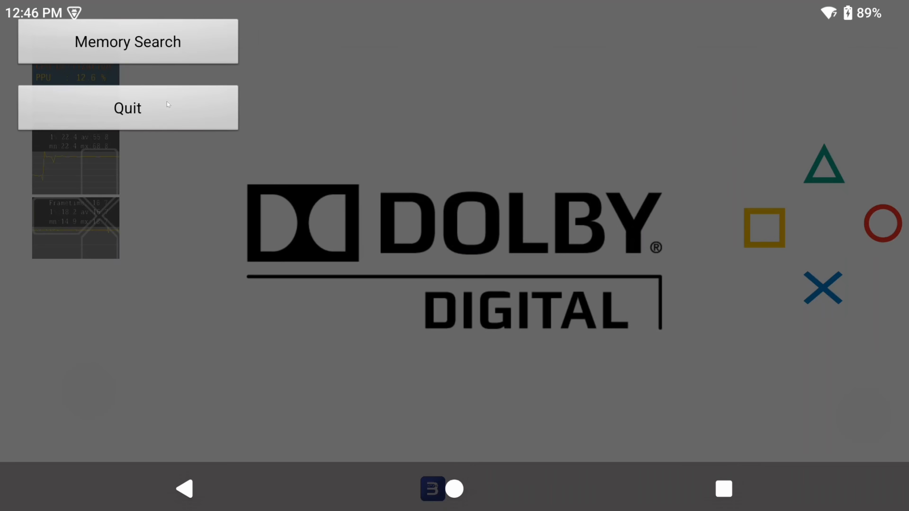
click(126, 108)
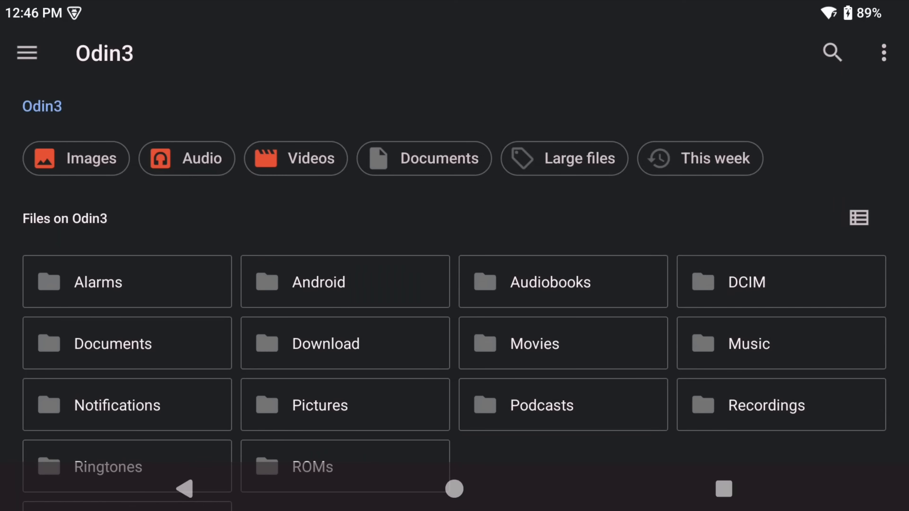
mouse_move(429, 219)
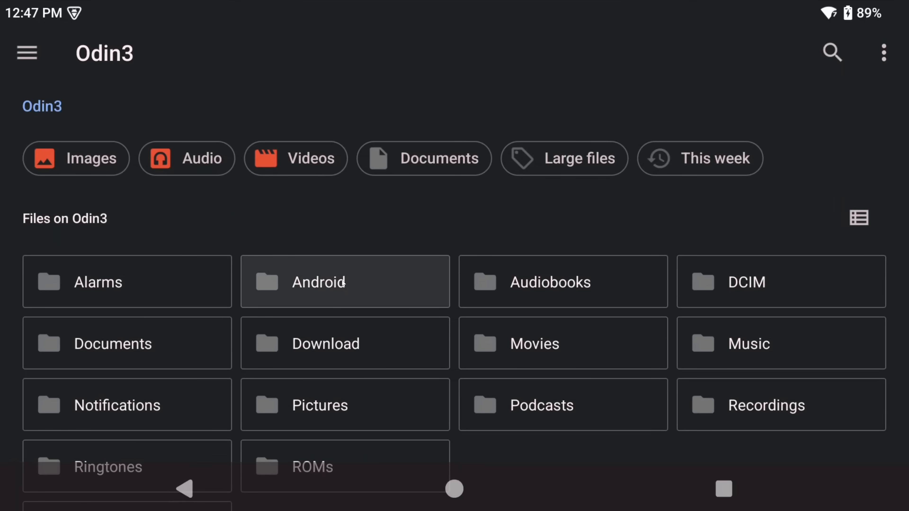
Navigate Android/data/aenu.aps3e/files/aps3e/config and enter the dev_hdd0 folder
click(345, 282)
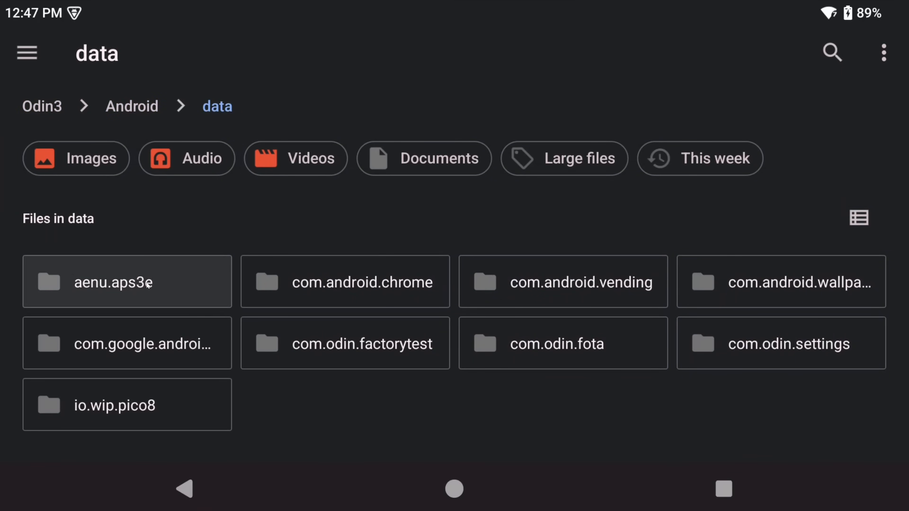
click(127, 282)
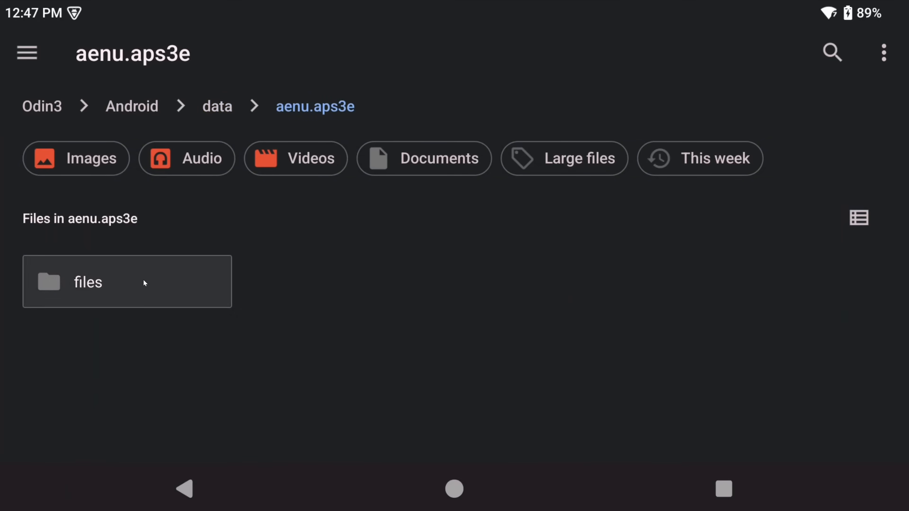
click(88, 283)
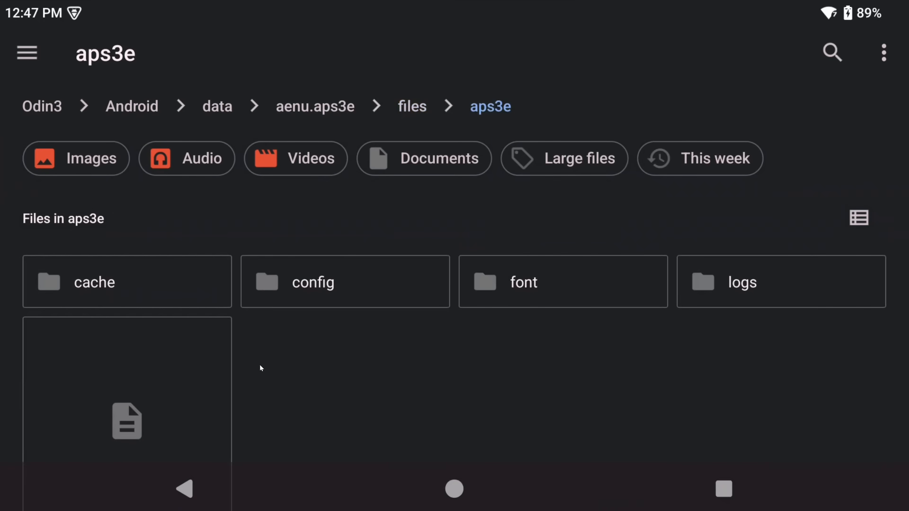
click(312, 282)
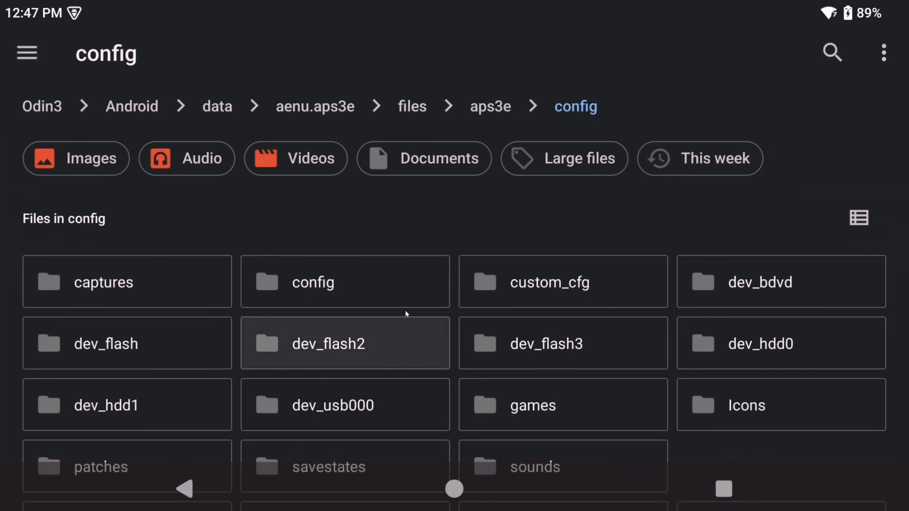
scroll(up, 3)
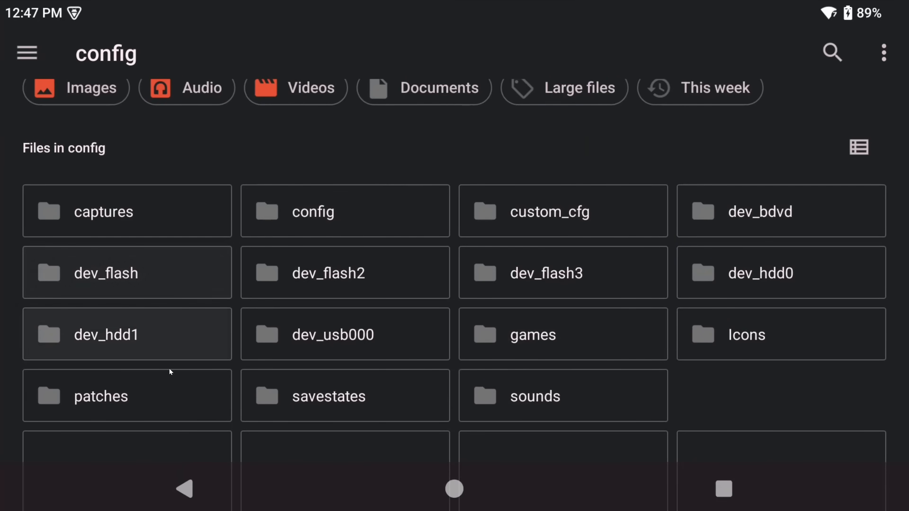
mouse_move(486, 363)
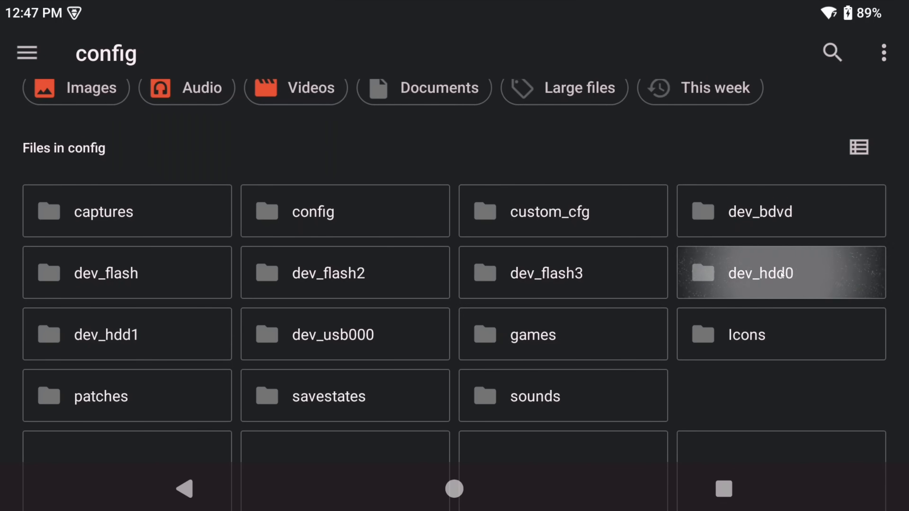
click(781, 273)
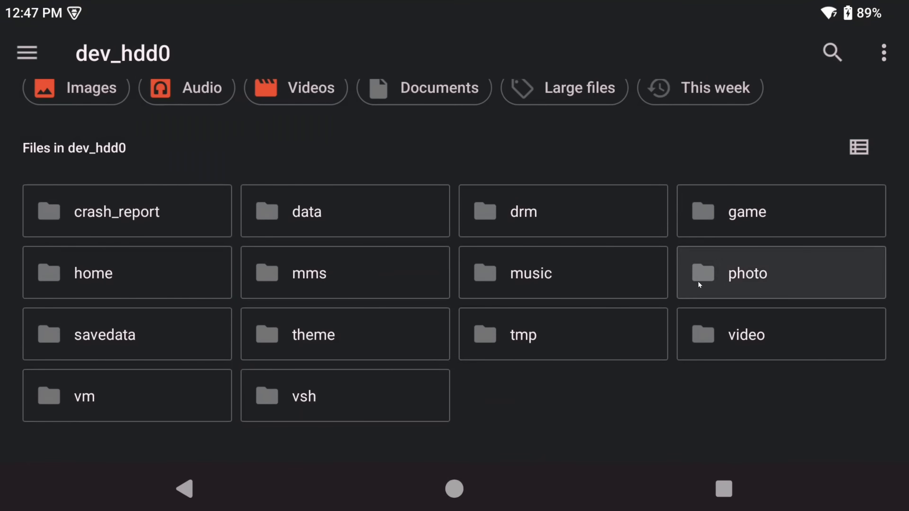
mouse_move(767, 212)
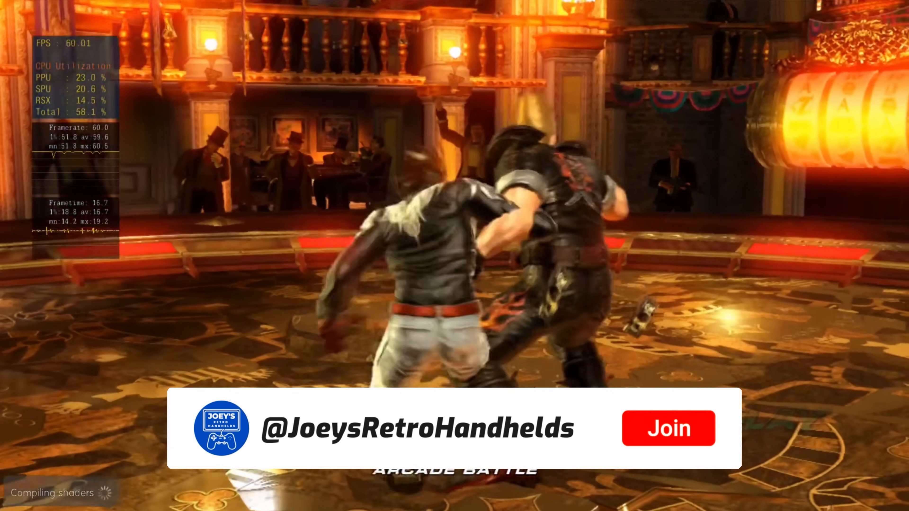
Play a TEKKEN 6 match with the overlay reporting about 60 FPS and CPU usage
click(668, 428)
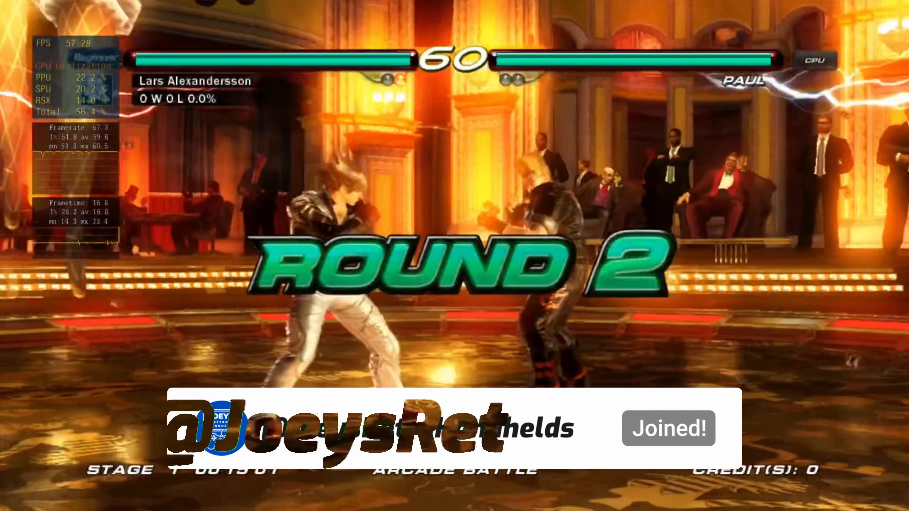